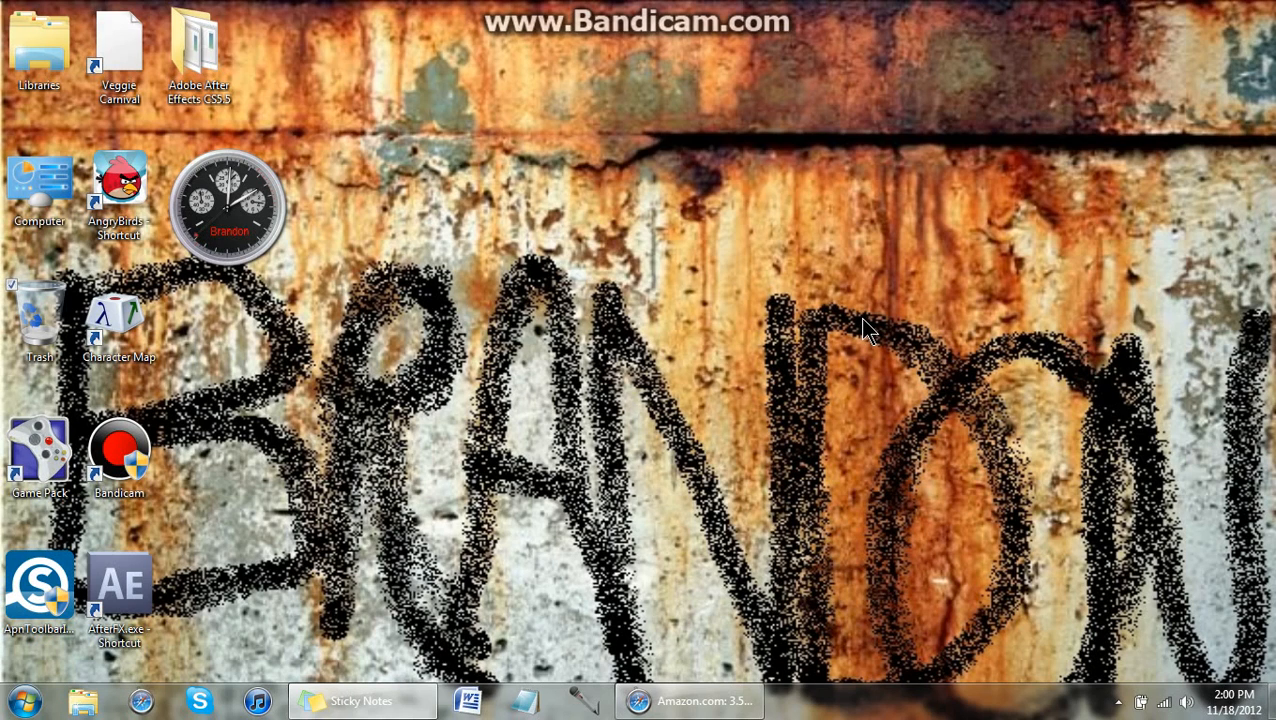
mouse_move(676, 224)
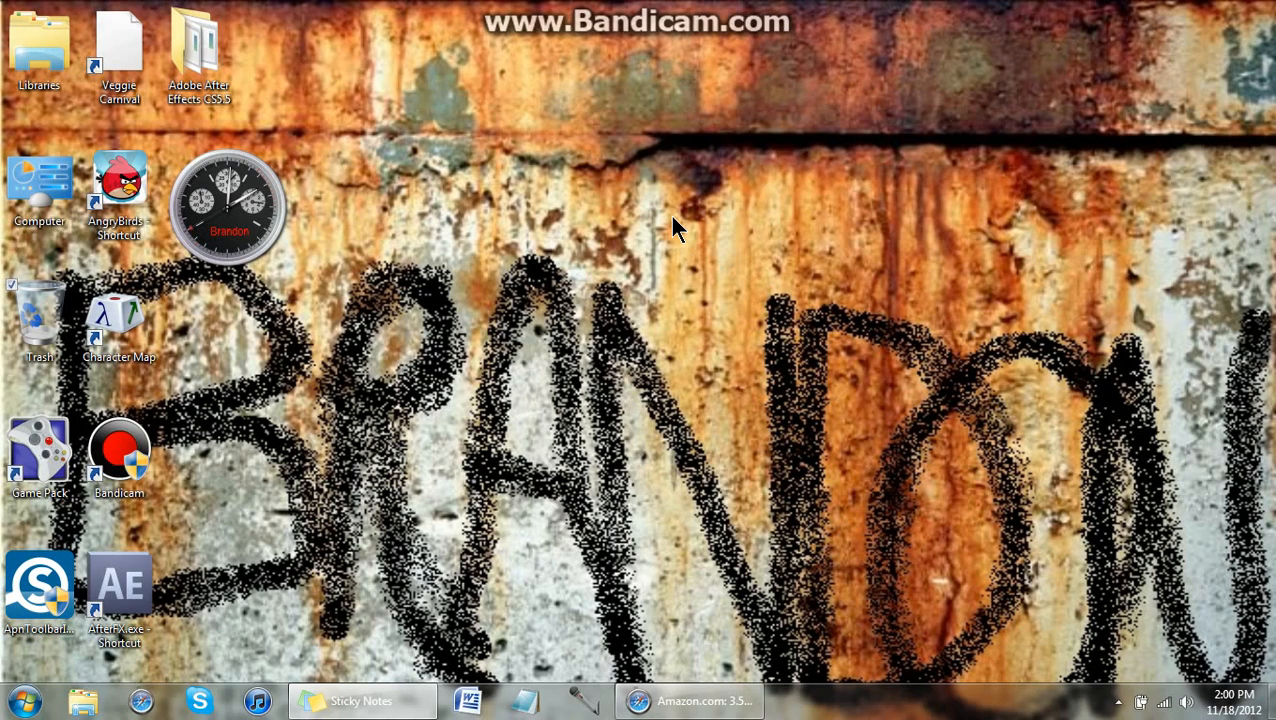
mouse_move(744, 240)
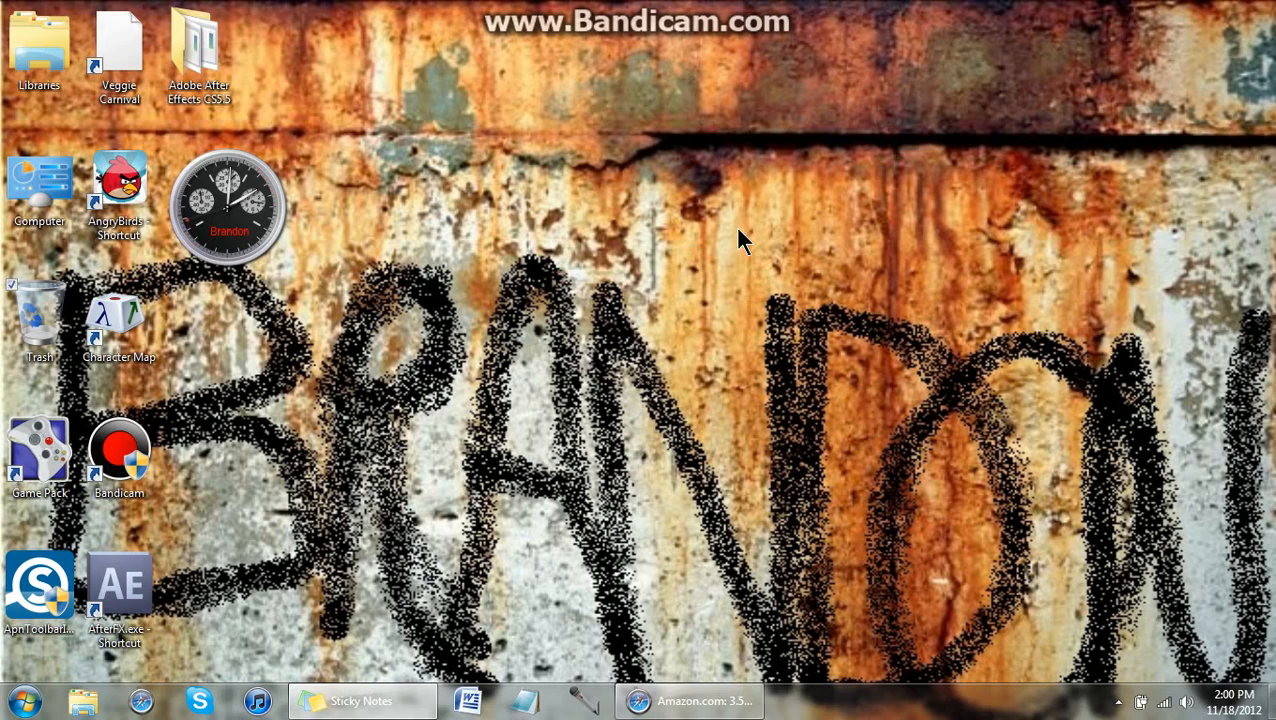
mouse_move(660, 262)
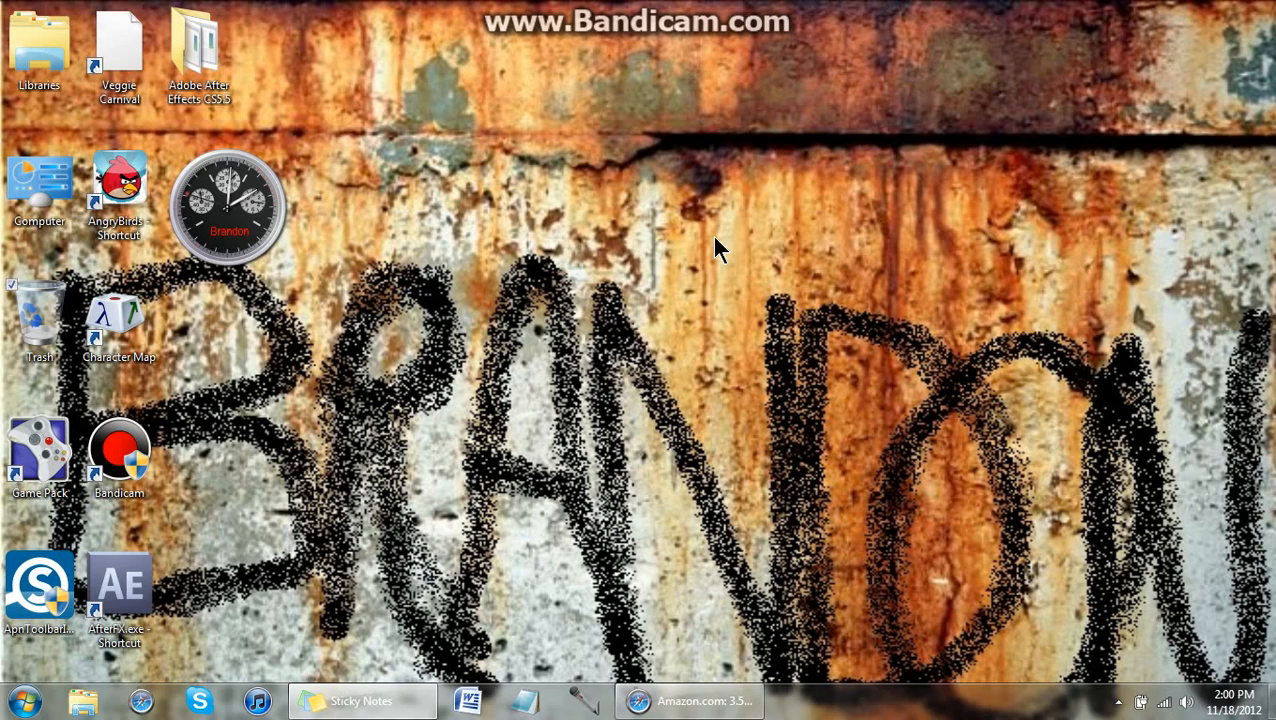
mouse_move(690, 224)
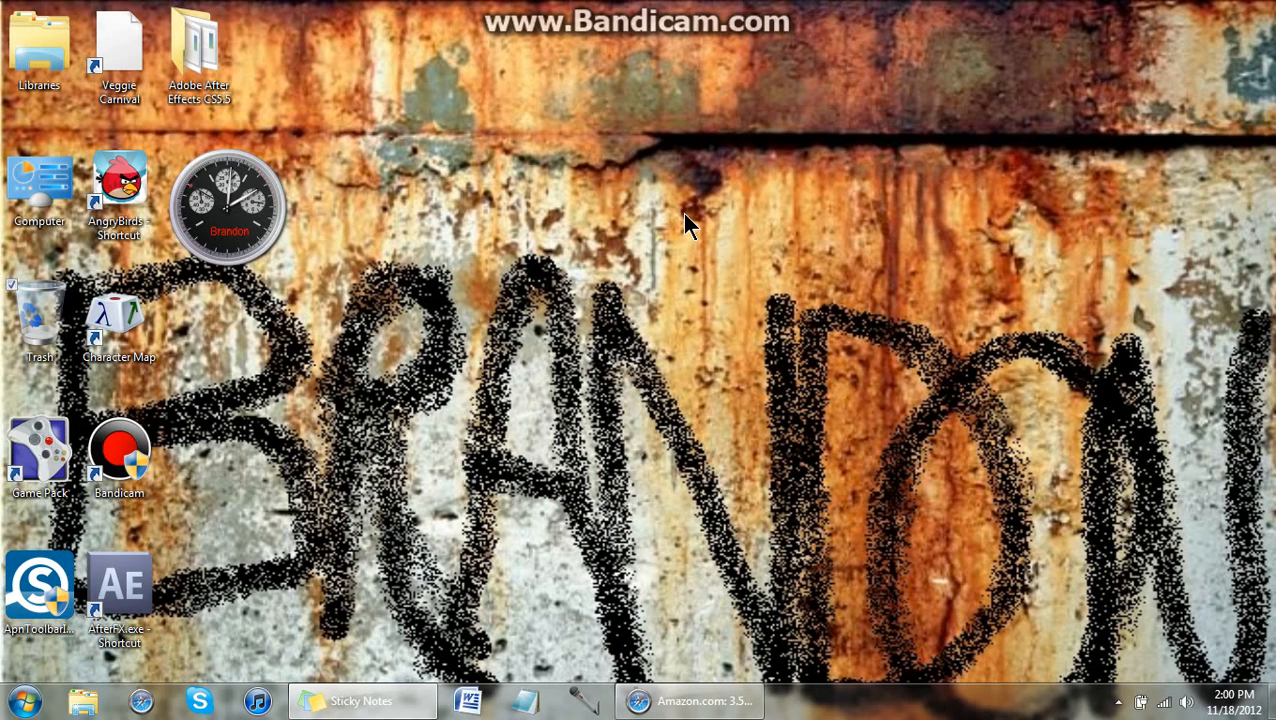
mouse_move(384, 224)
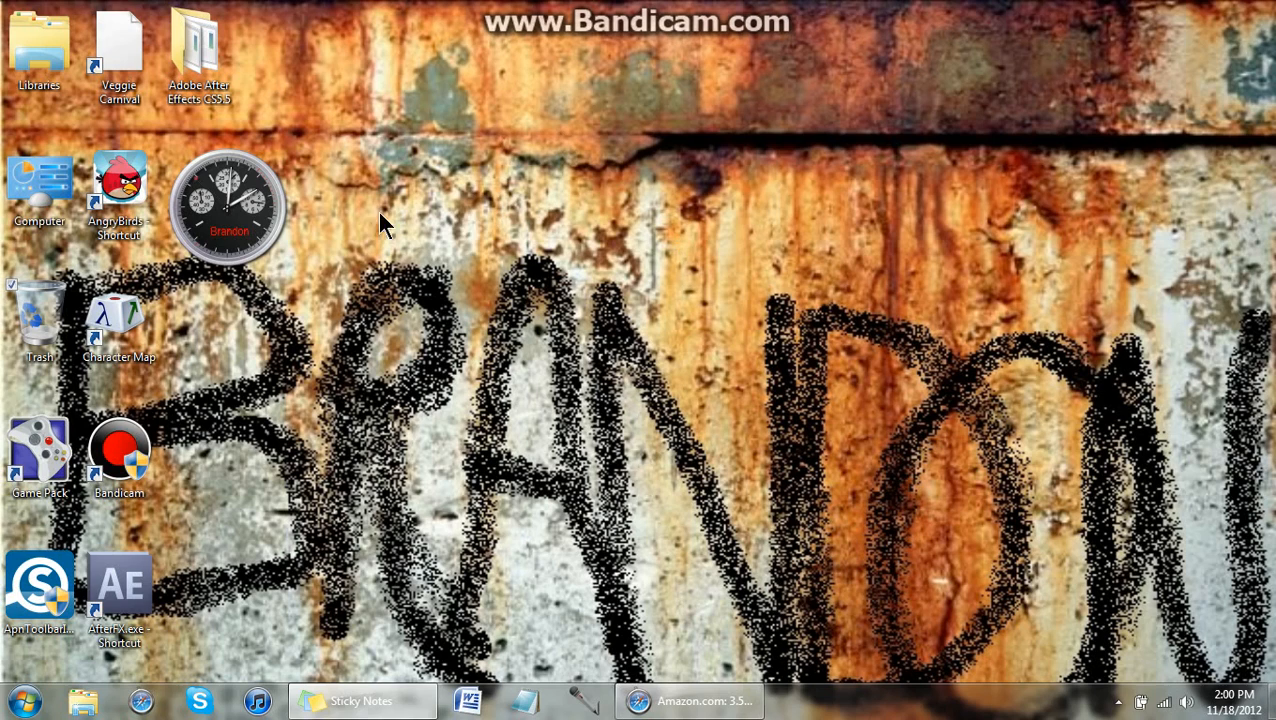
mouse_move(470, 330)
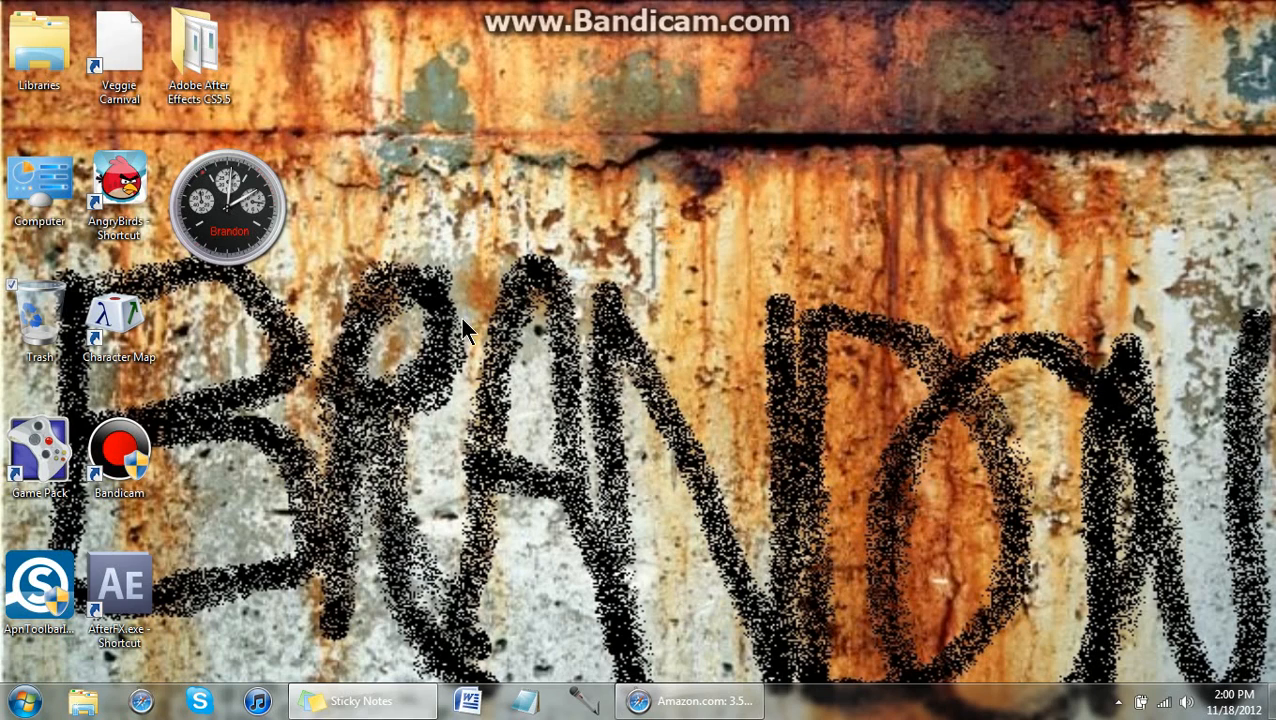
mouse_move(558, 616)
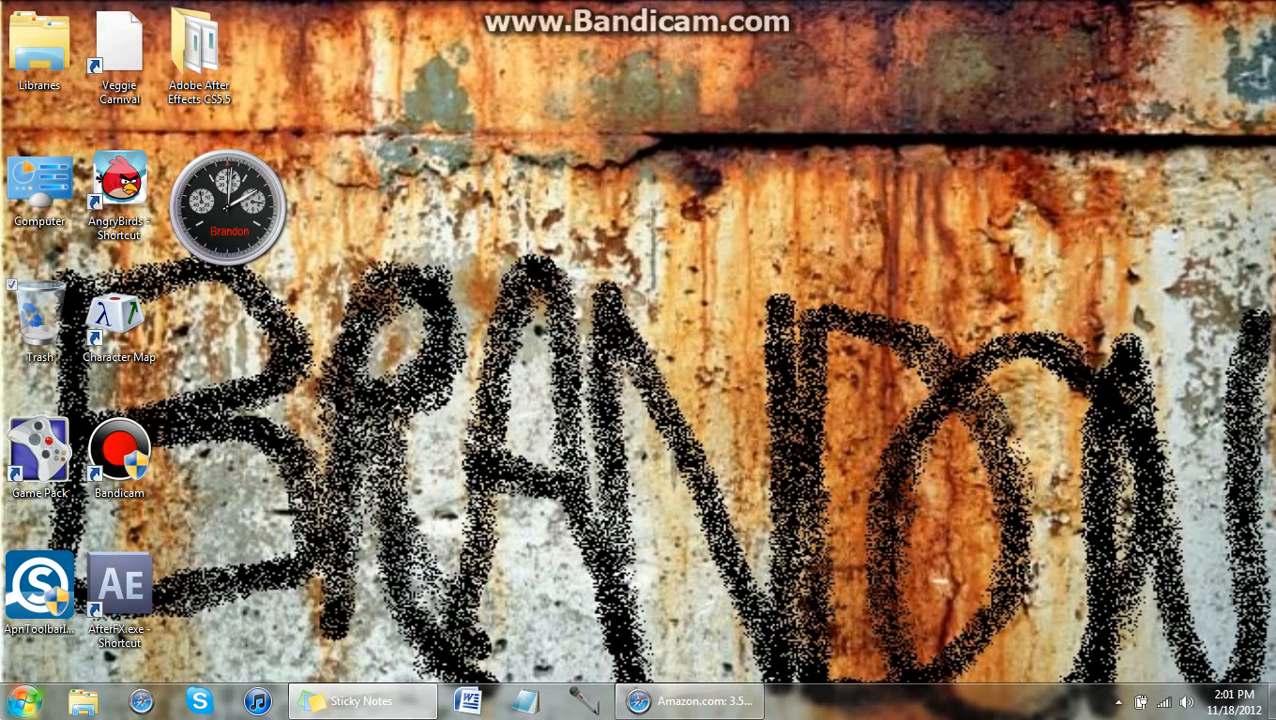
mouse_move(224, 656)
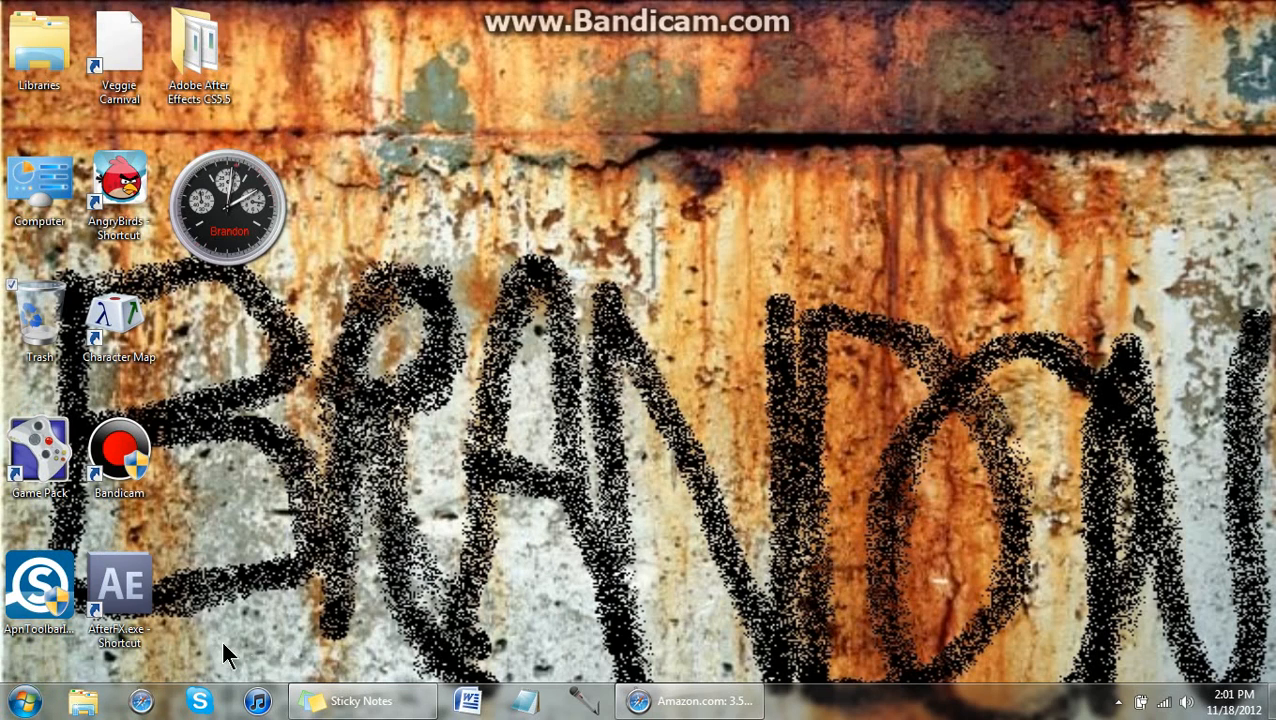
Launch Realtek HD Audio Manager from Control Panel's Hardware and Sound category.
left_click(26, 700)
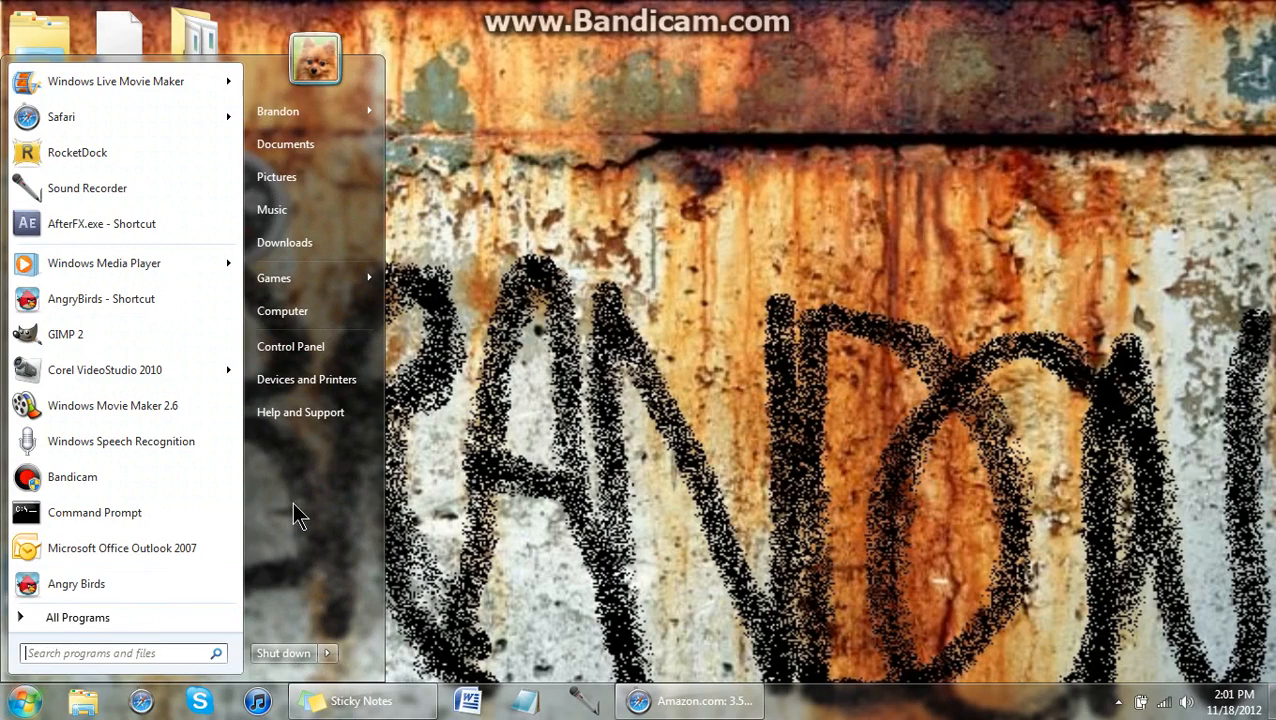
left_click(290, 346)
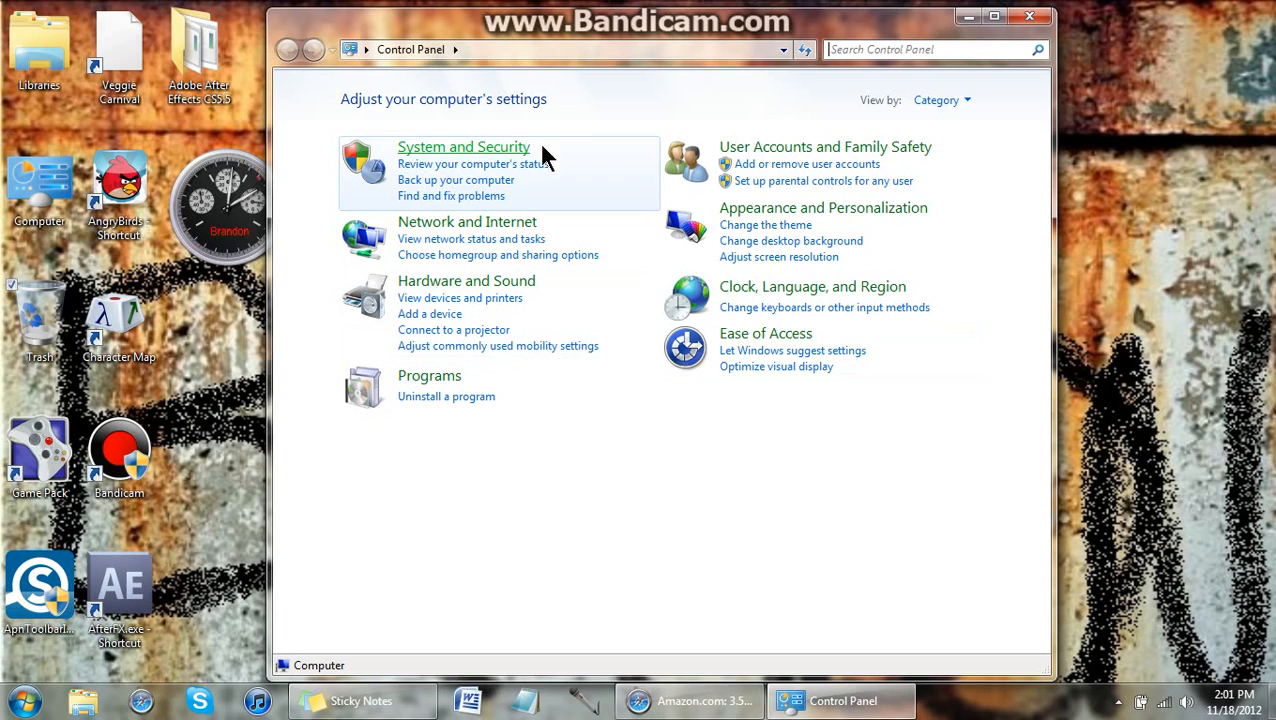
left_click(466, 280)
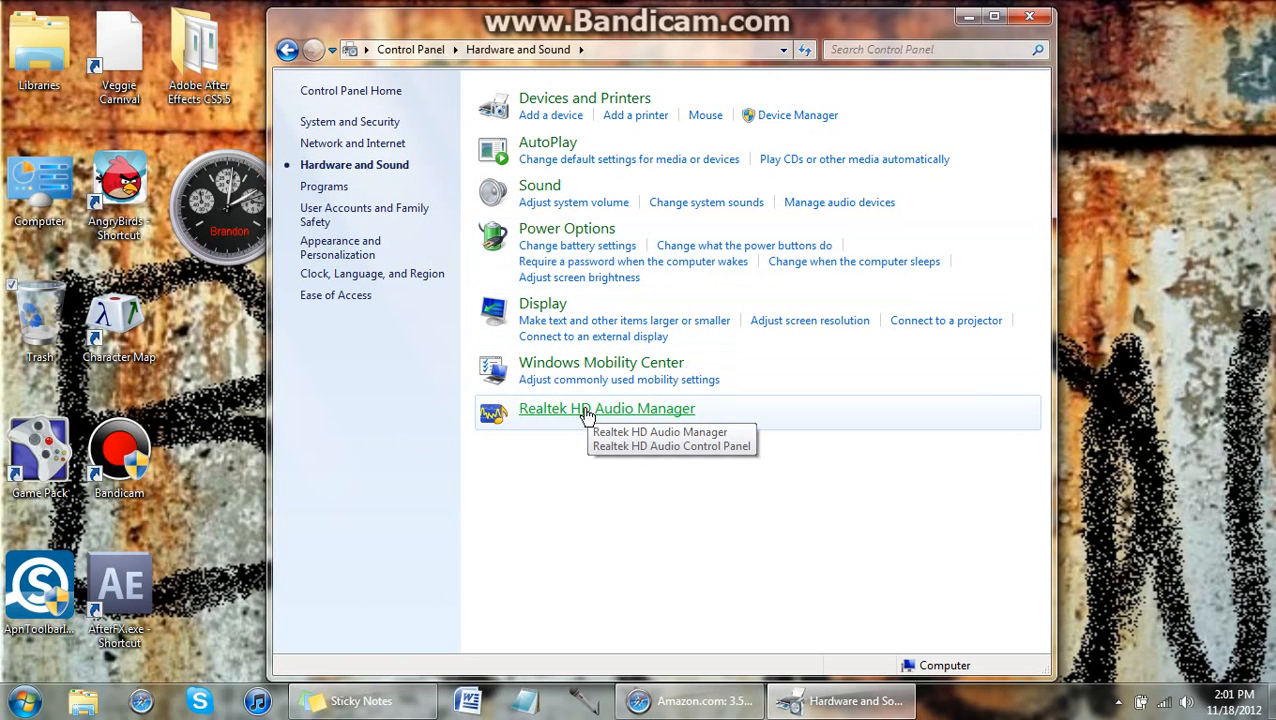
mouse_move(564, 414)
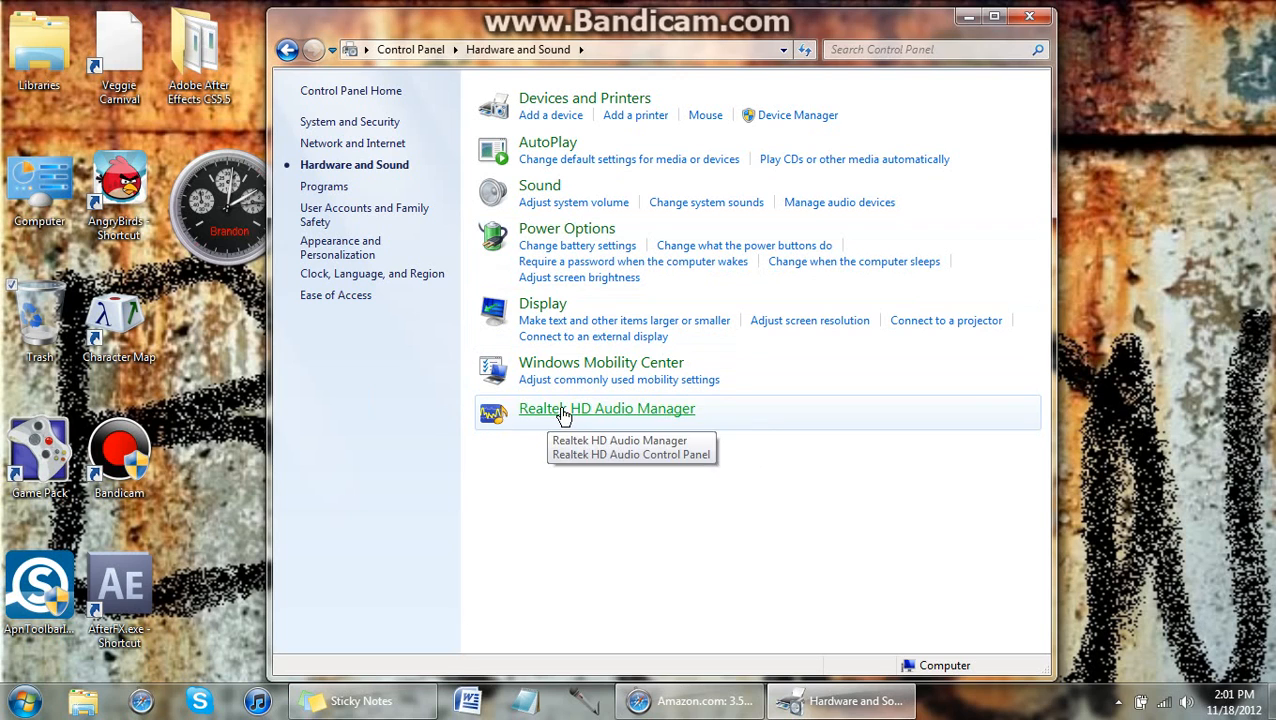
left_click(606, 408)
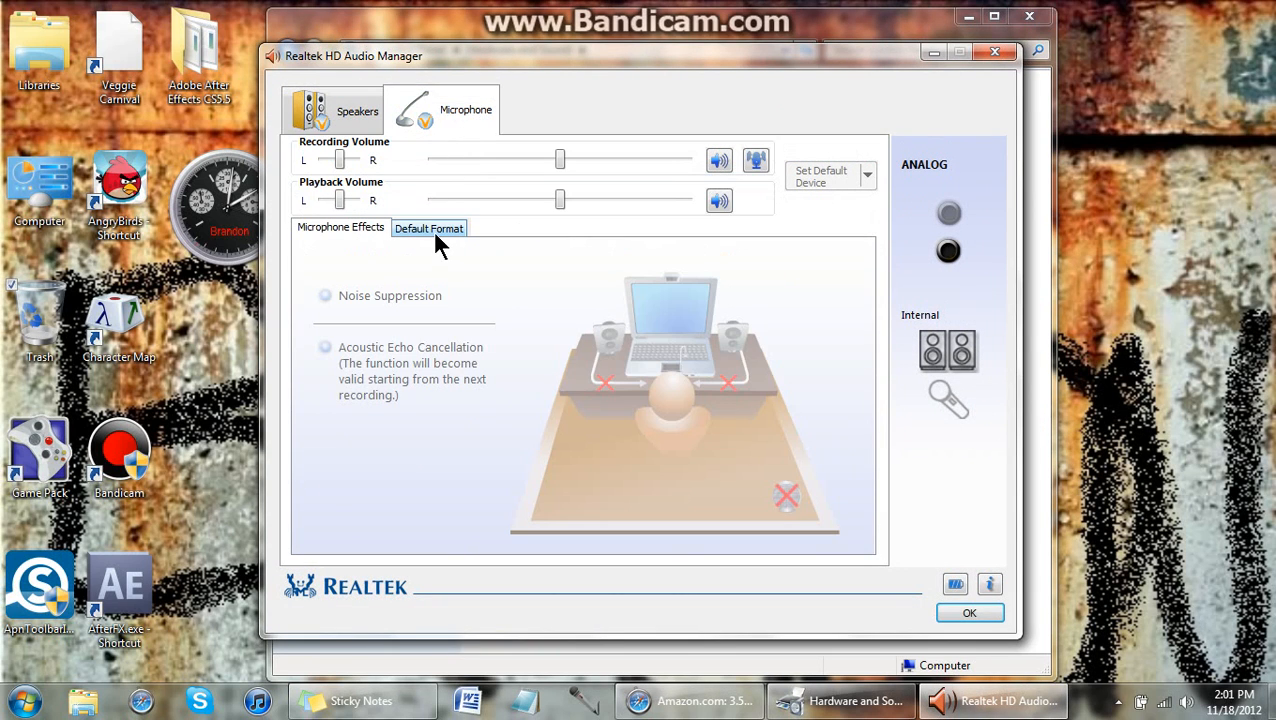
Set the microphone default format to 16 Bits, 96000 Hz (Studio Quality) and confirm with OK.
left_click(428, 228)
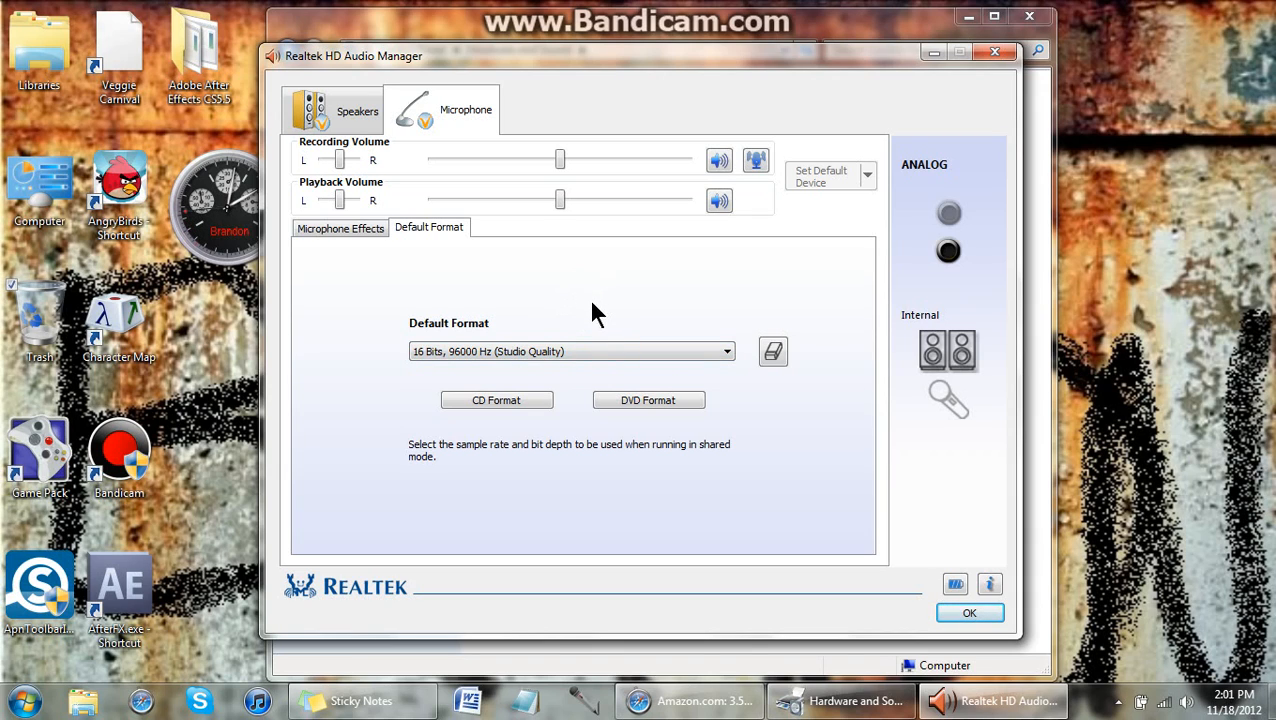
left_click(572, 352)
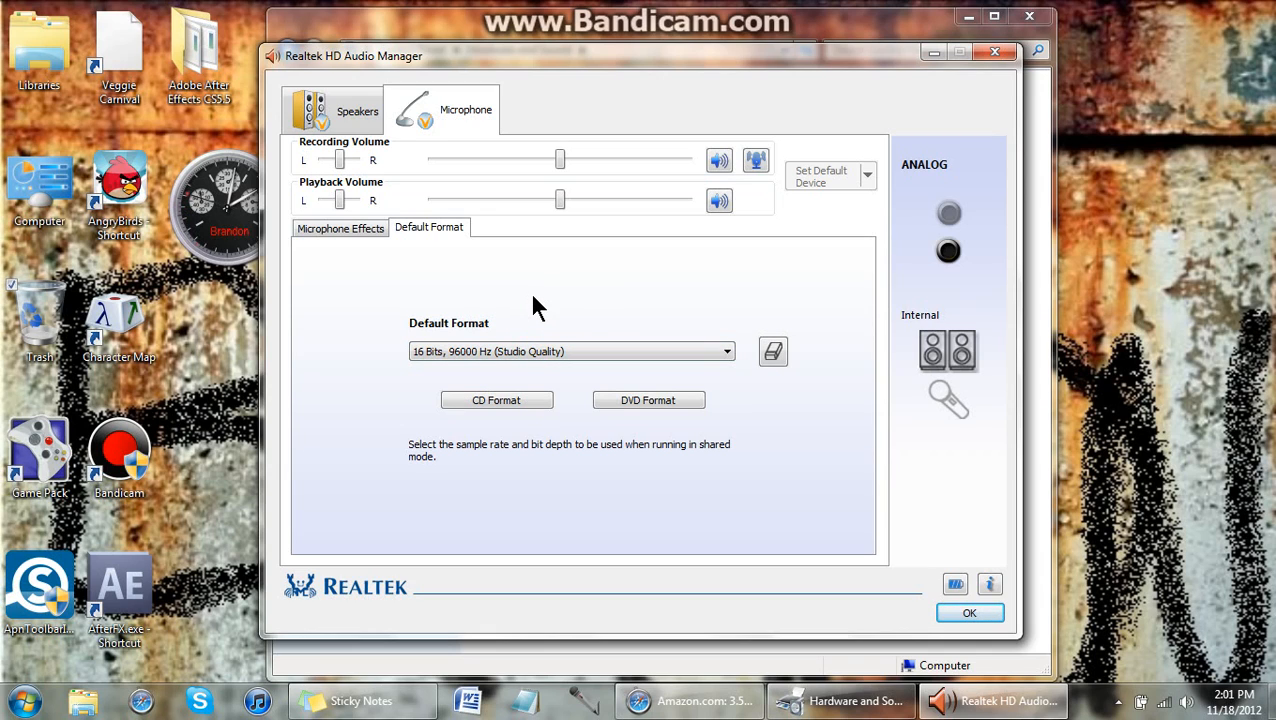
left_click(726, 352)
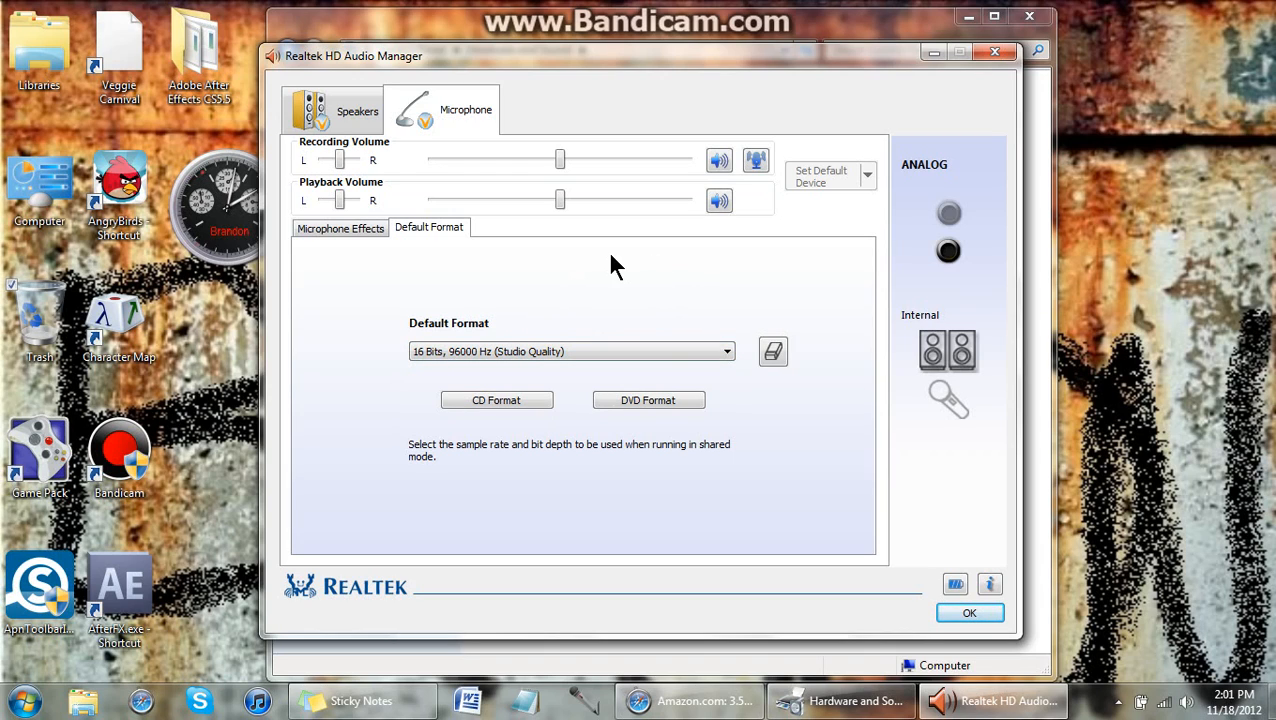
mouse_move(650, 260)
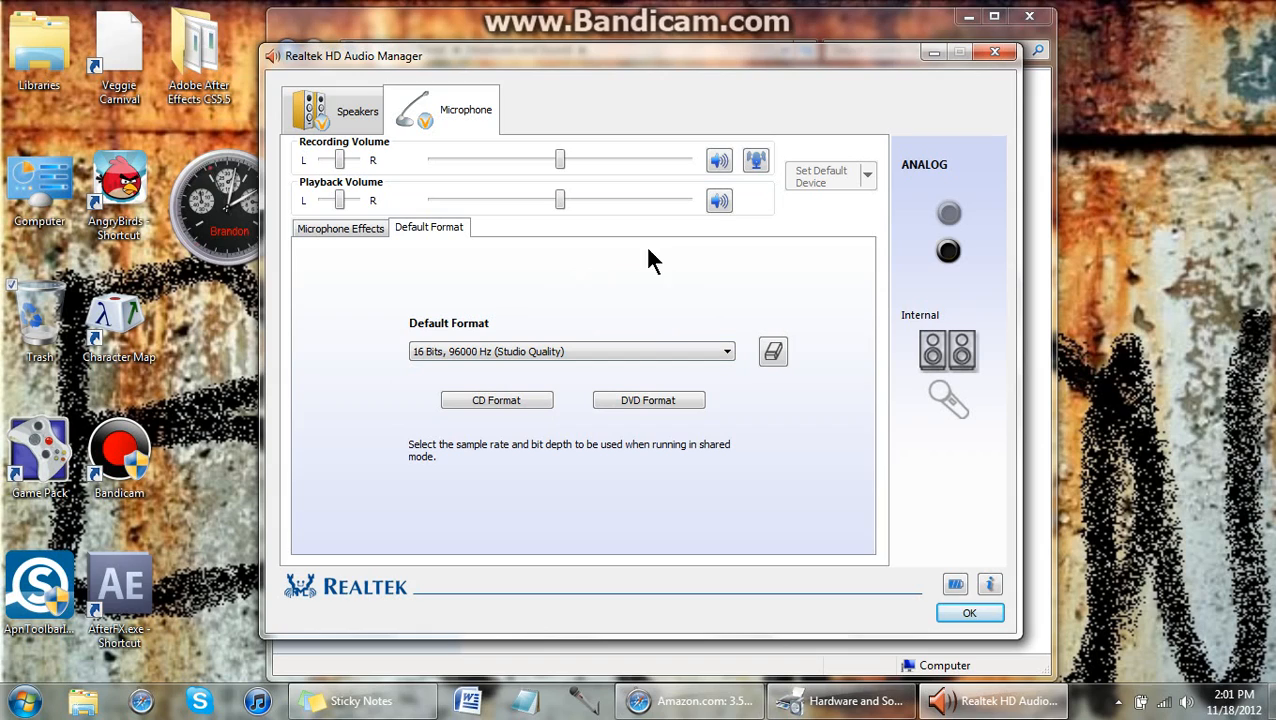
left_click(968, 612)
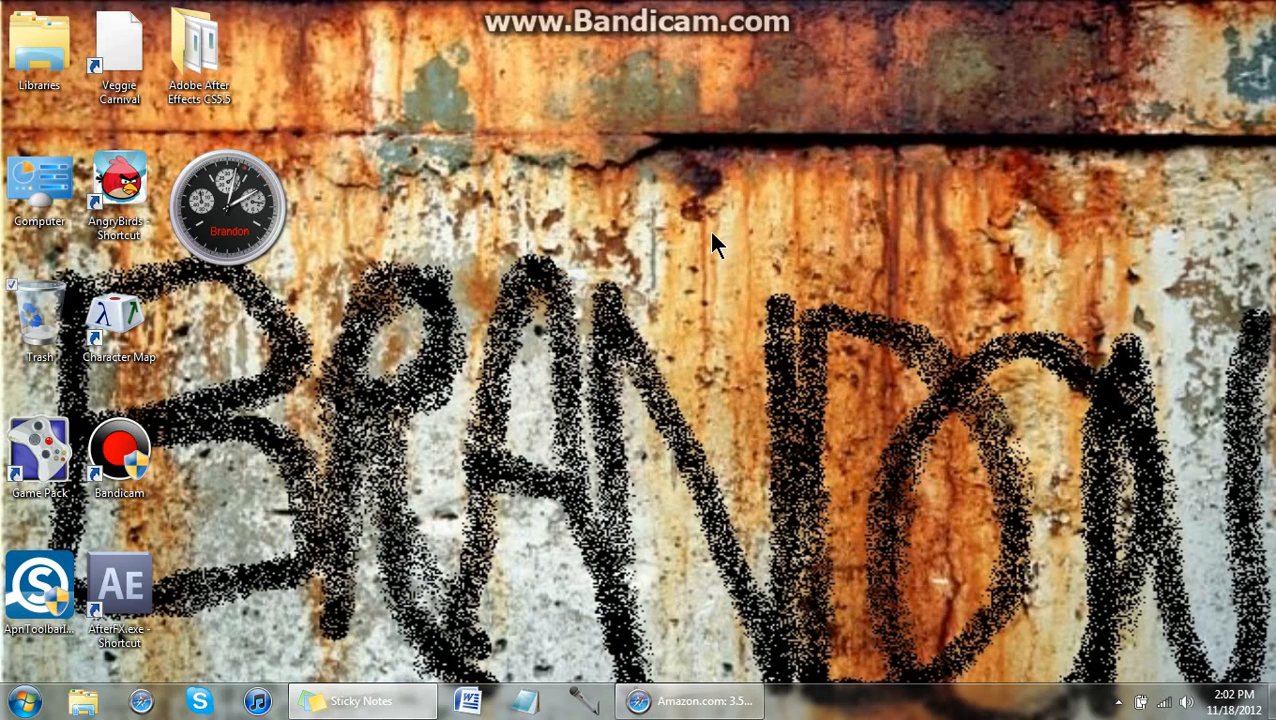
mouse_move(708, 252)
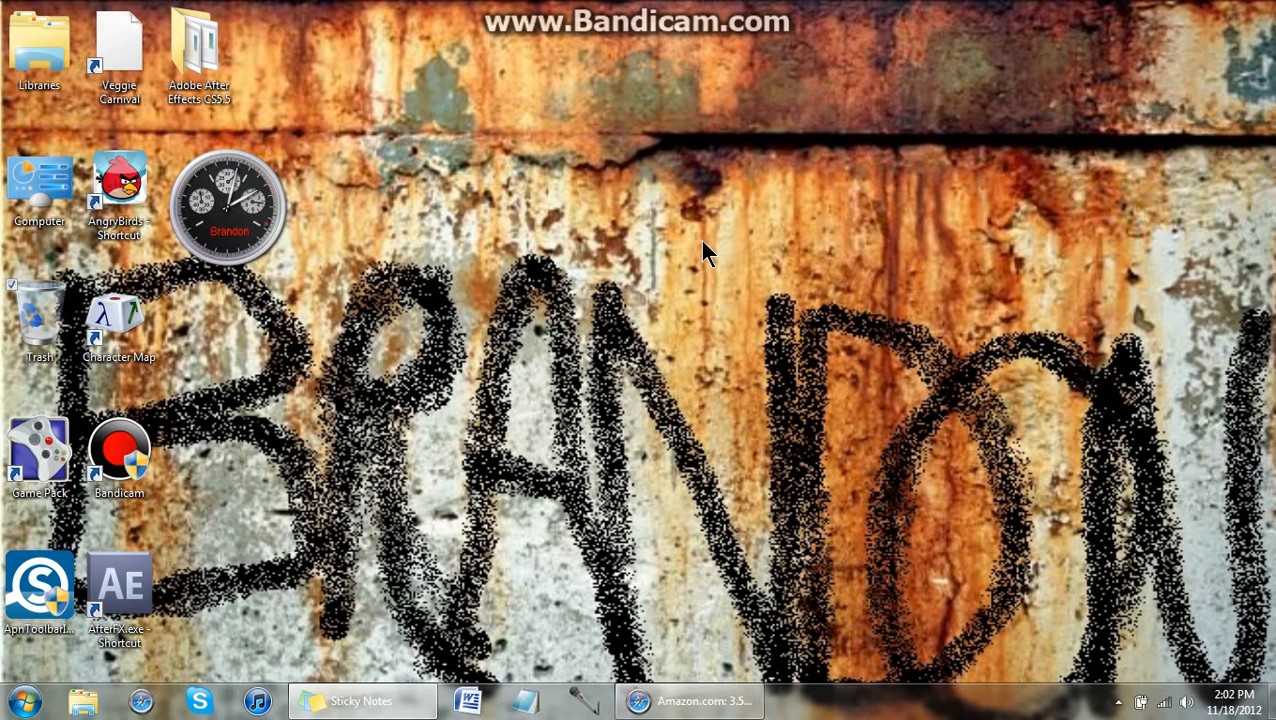
mouse_move(572, 8)
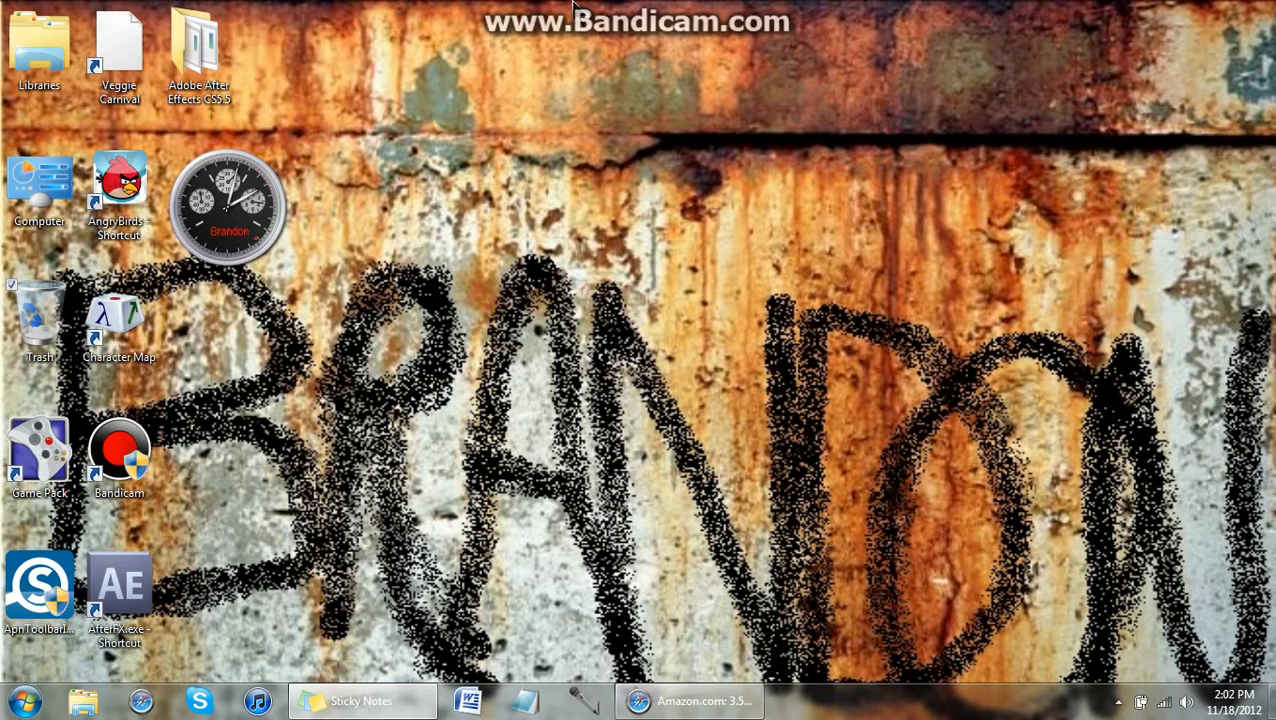
mouse_move(700, 242)
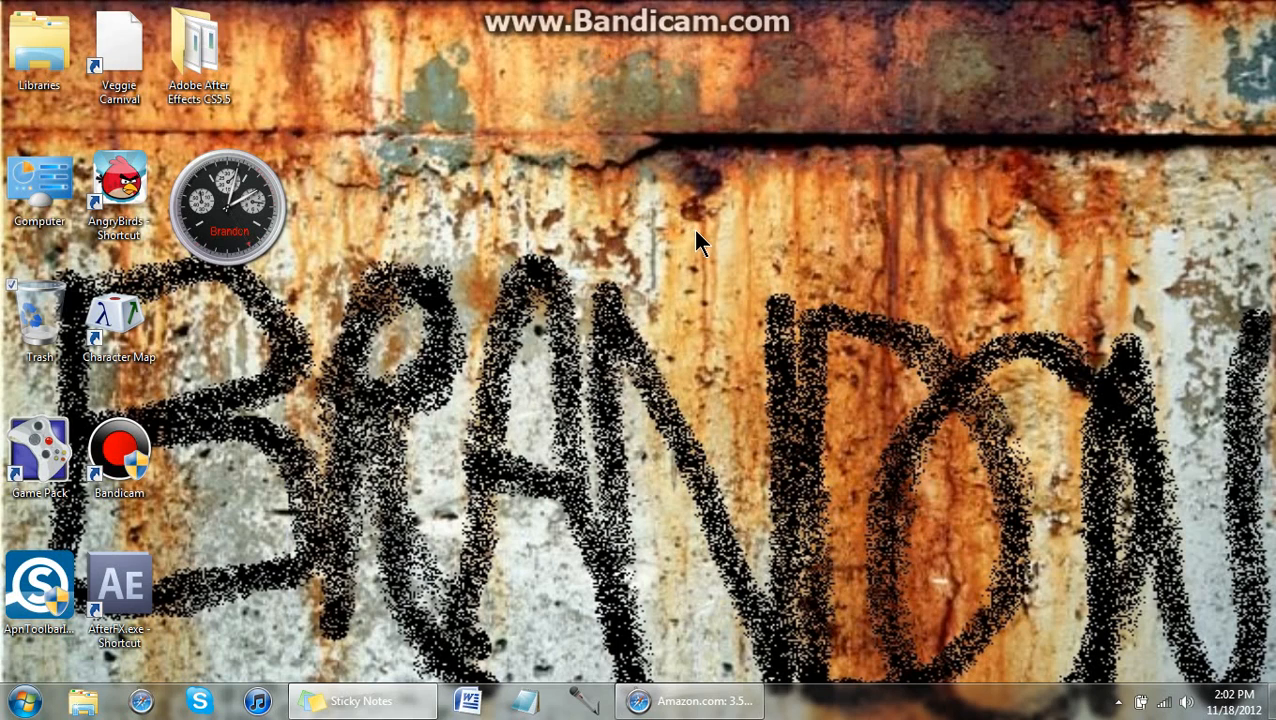
mouse_move(730, 280)
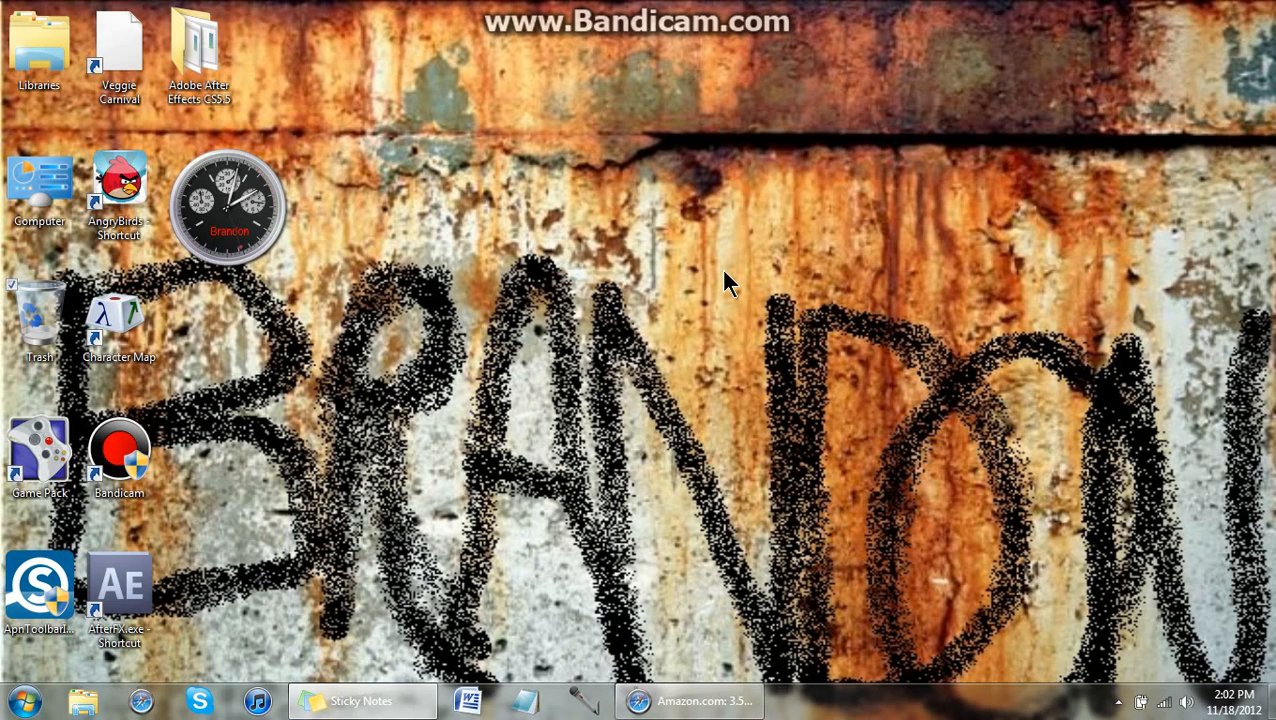